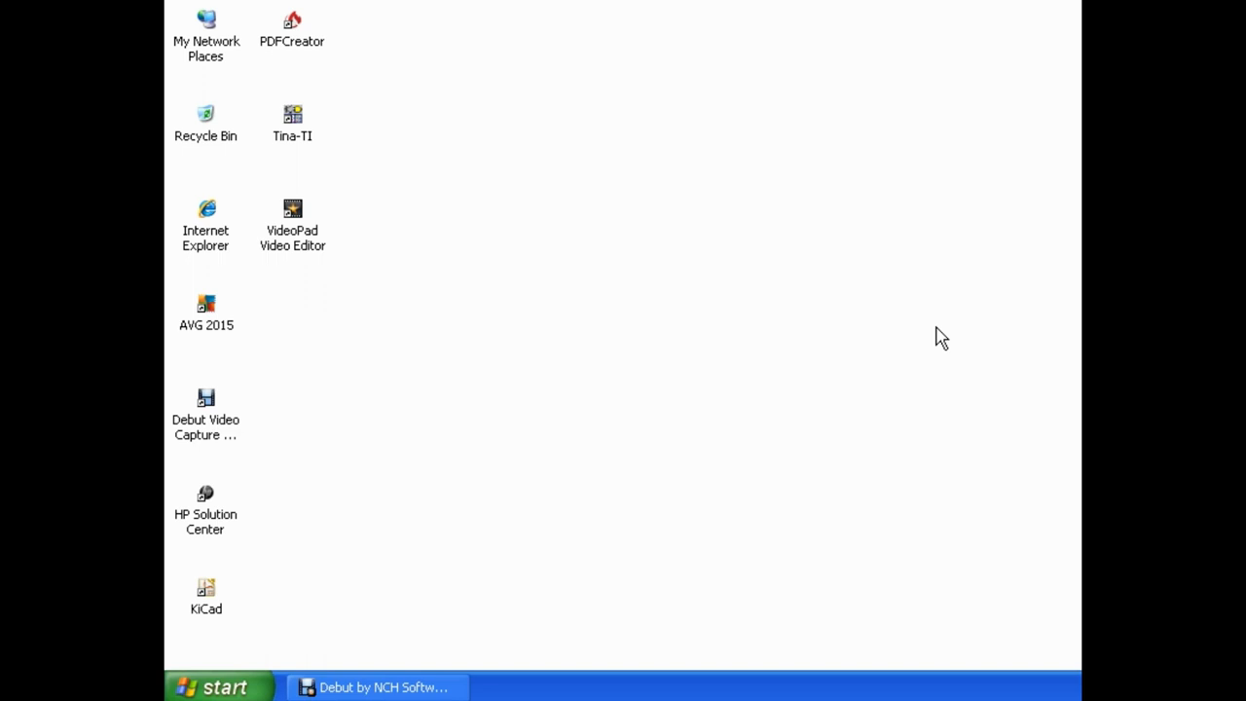
pyautogui.moveTo(224, 592)
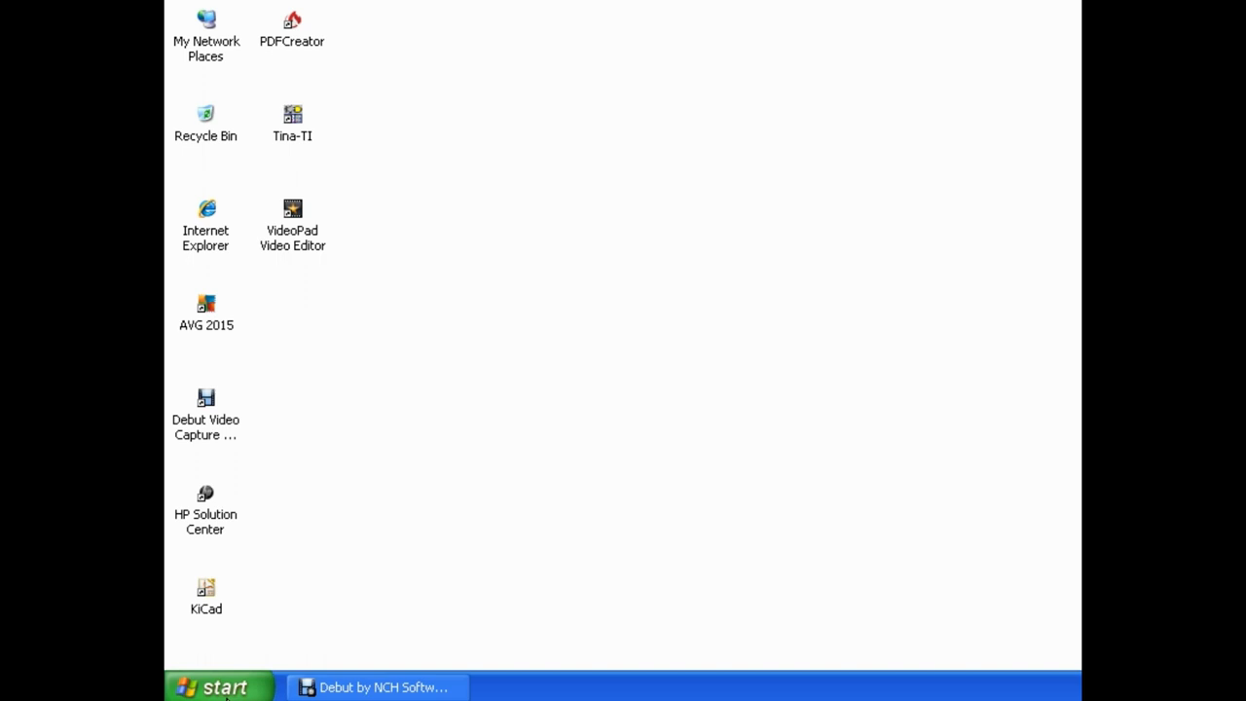
# - Open the Windows XP Start menu
pyautogui.click(219, 686)
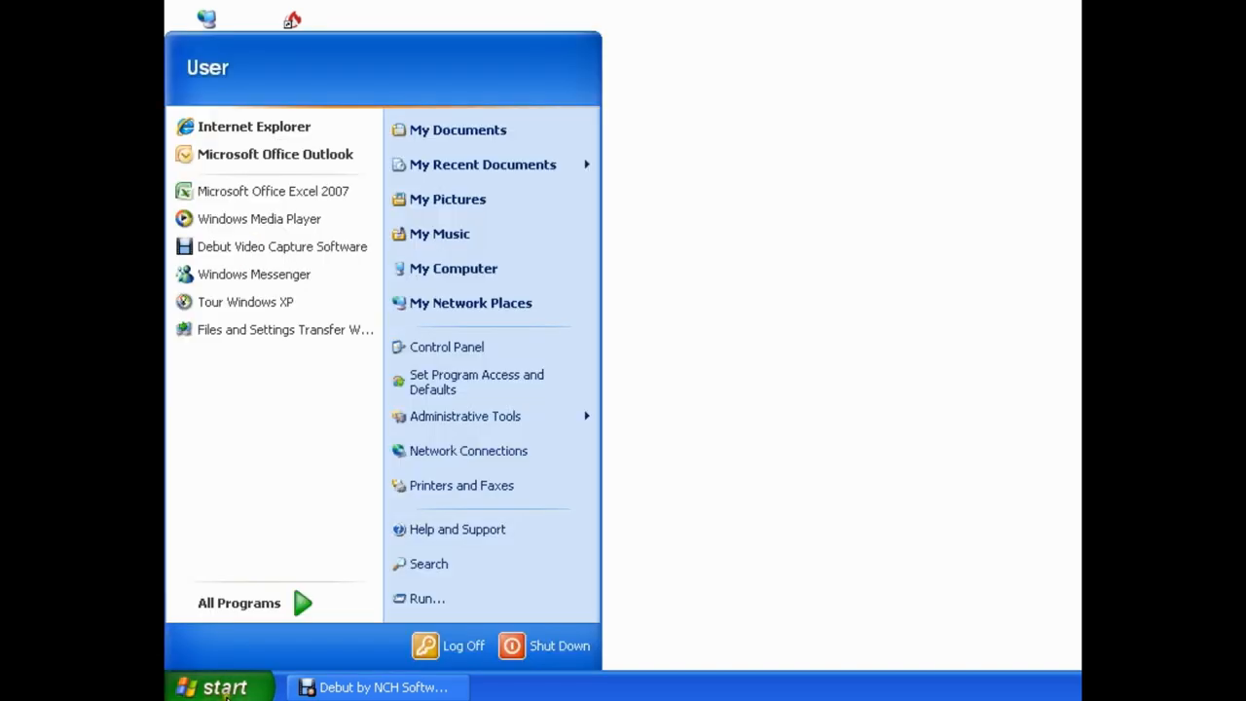
pyautogui.moveTo(452, 268)
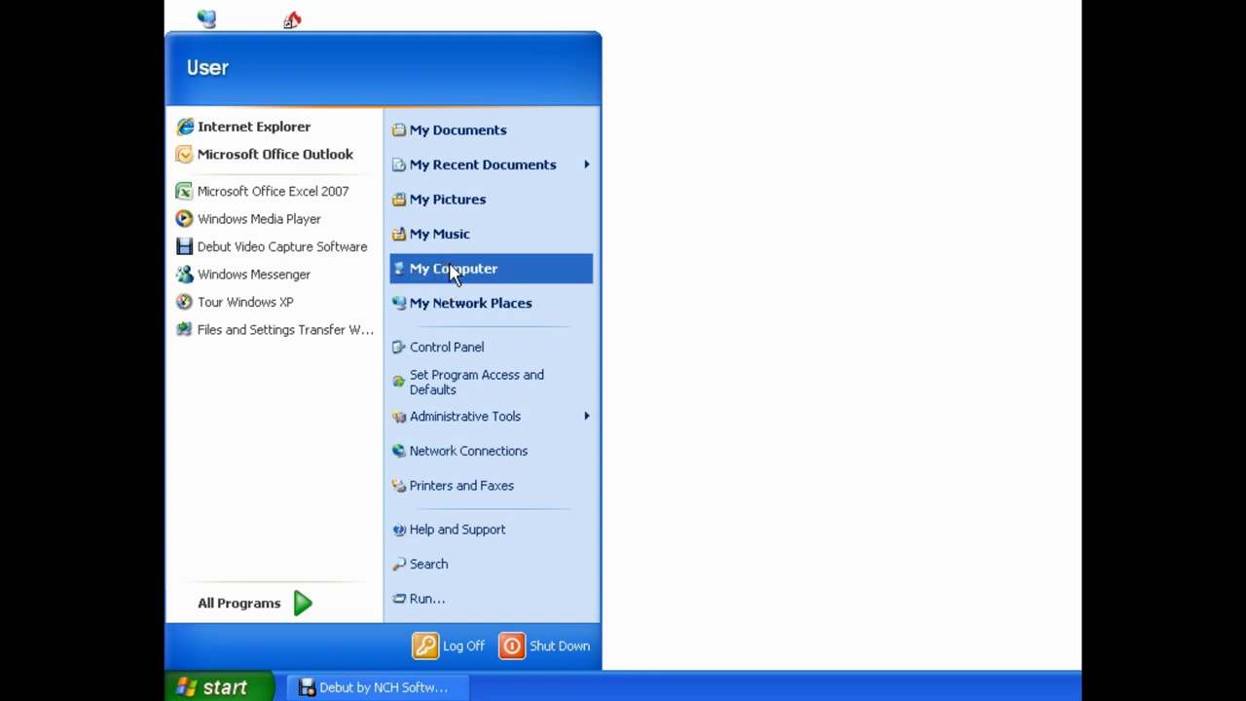
# - Open My Computer and bring up the Local Disk (C:) Properties dialog
pyautogui.click(452, 267)
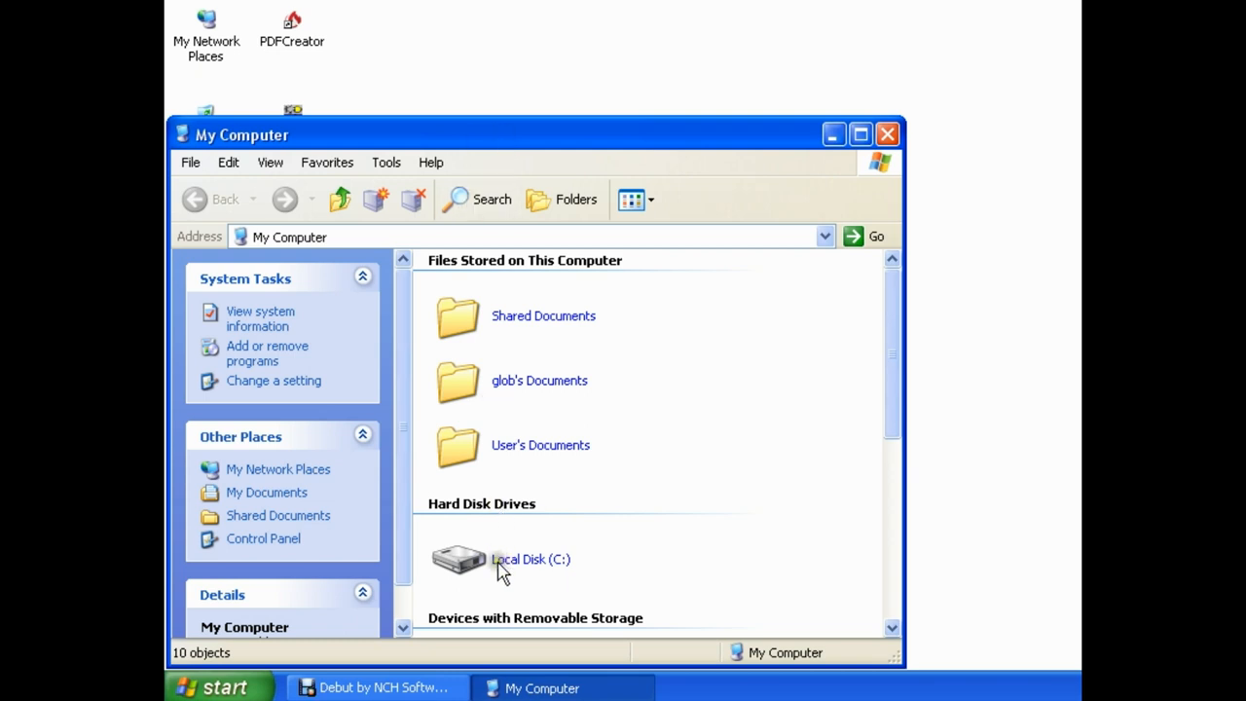
pyautogui.moveTo(508, 569)
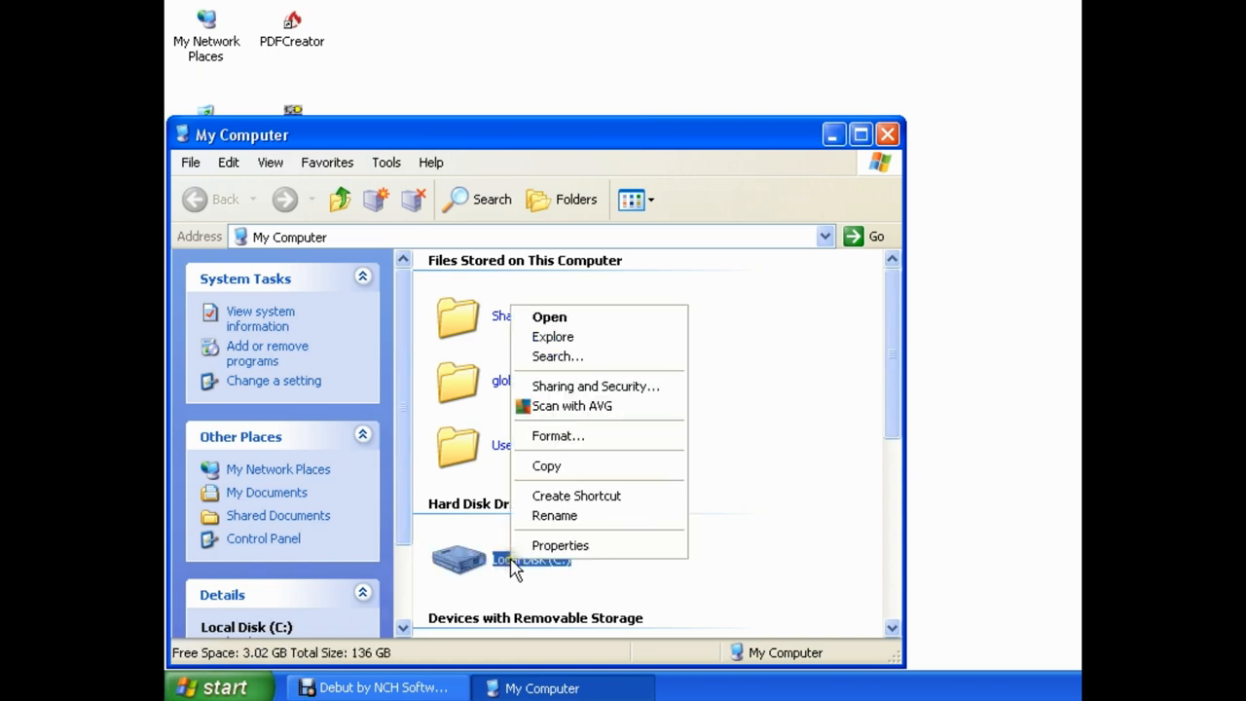
pyautogui.moveTo(541, 545)
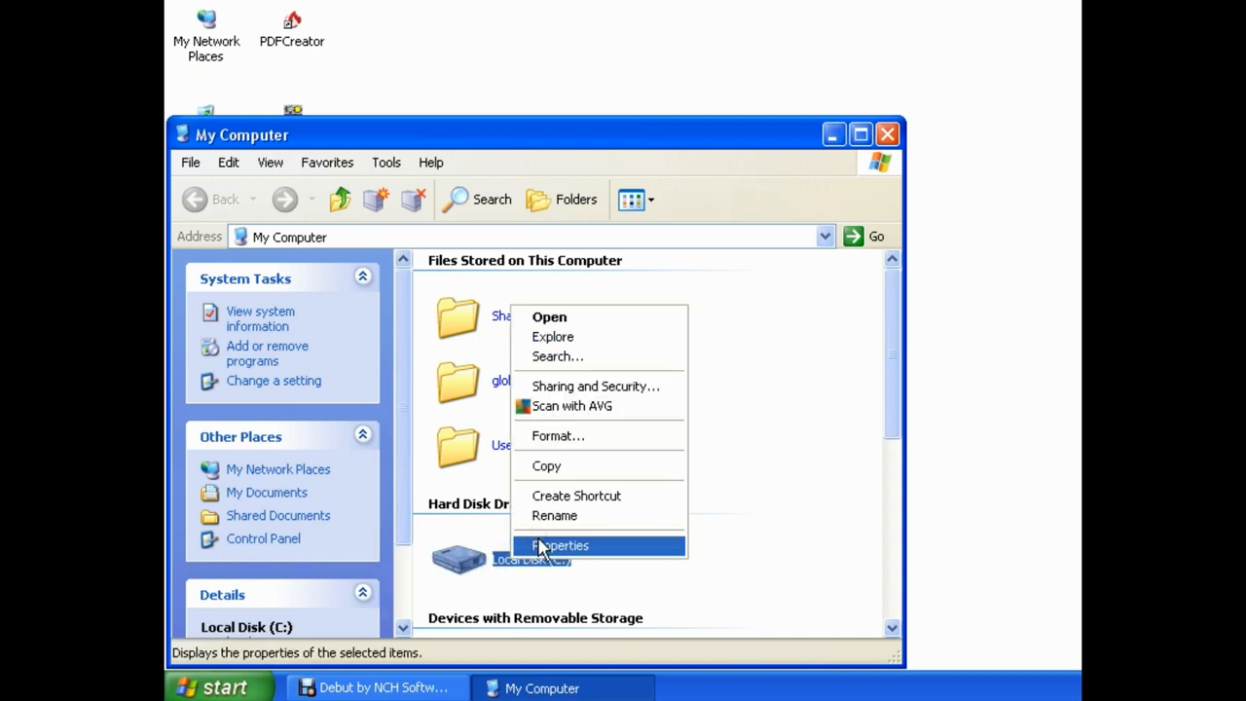
pyautogui.click(560, 545)
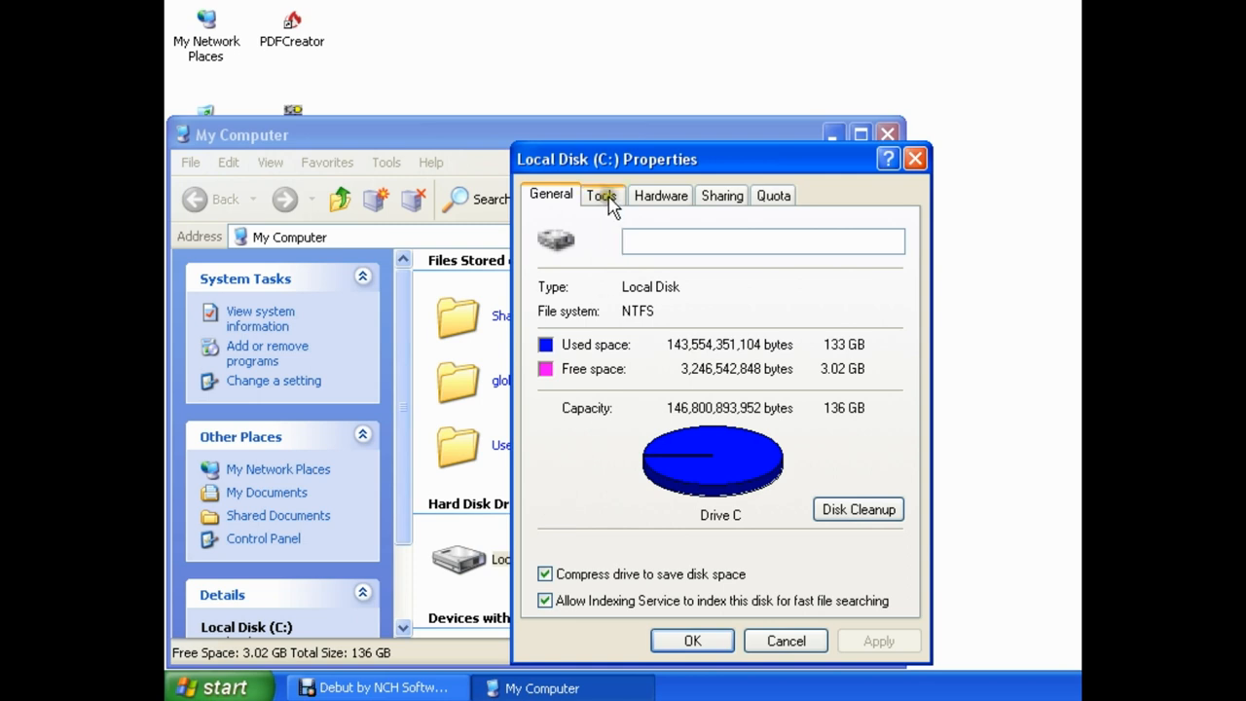
pyautogui.moveTo(660, 195)
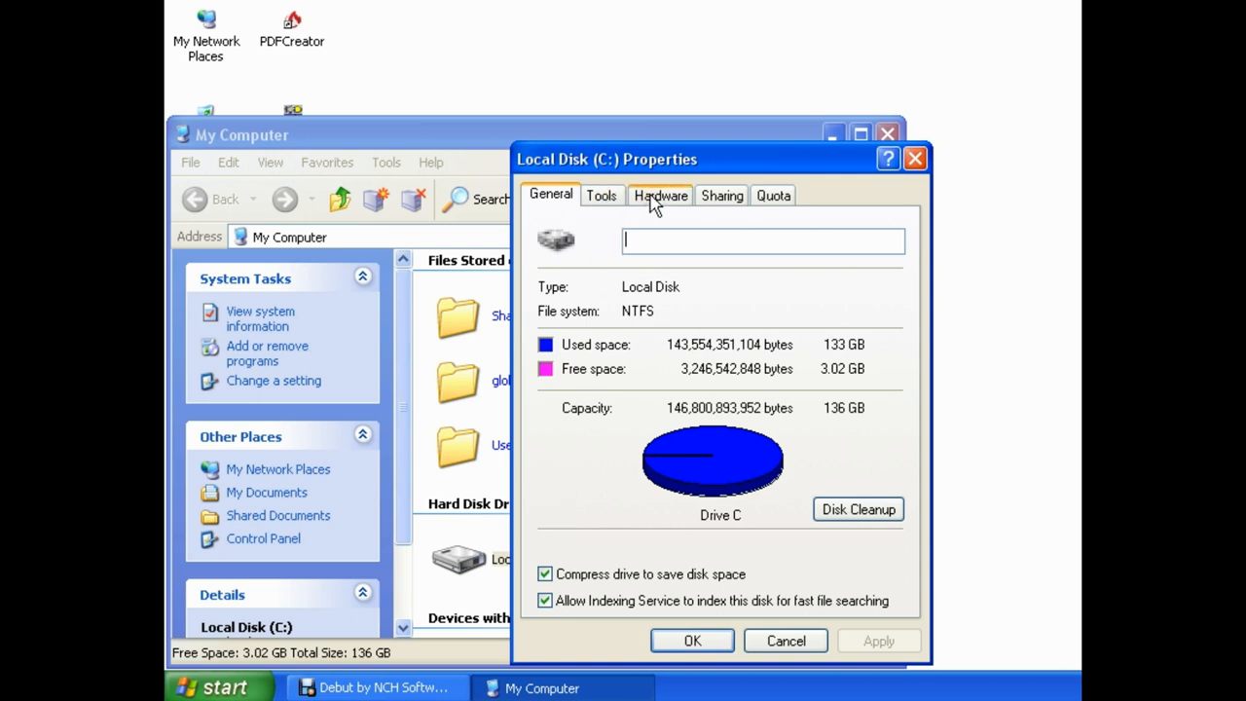
# - Open the ST3200822AS drive's Properties from the Hardware tab of Local Disk (C:)
pyautogui.click(659, 194)
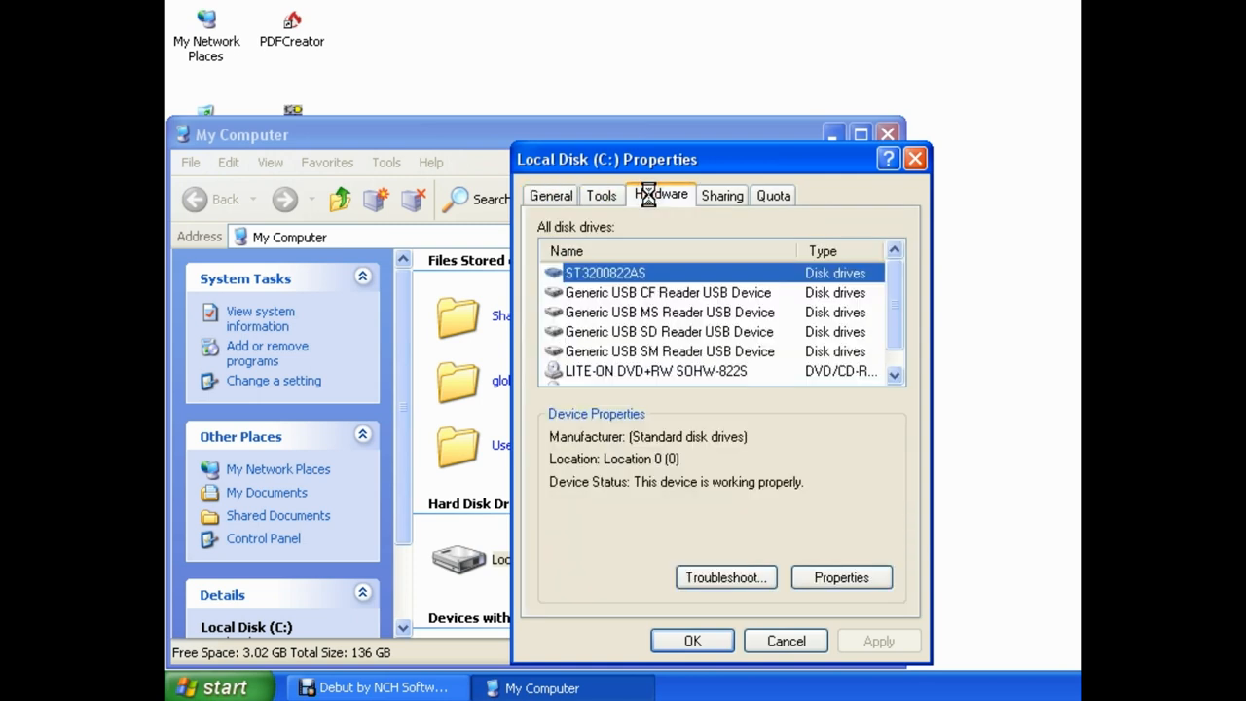
pyautogui.moveTo(652, 199)
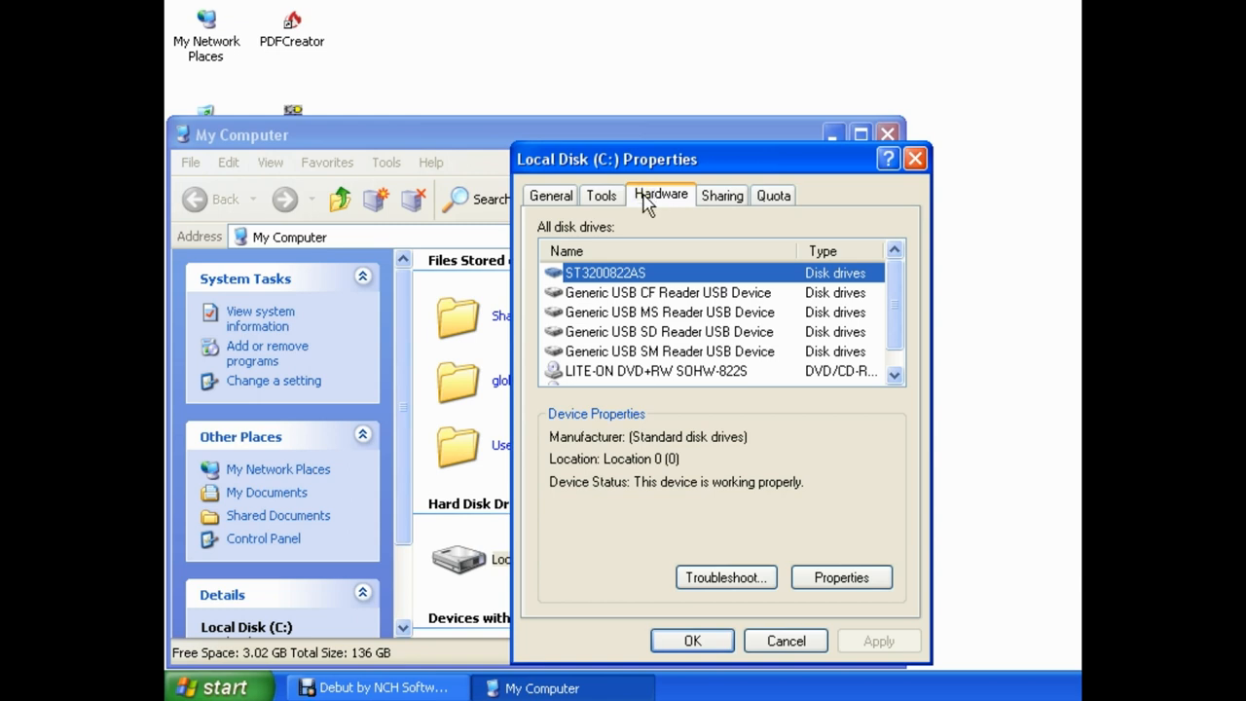
pyautogui.moveTo(638, 212)
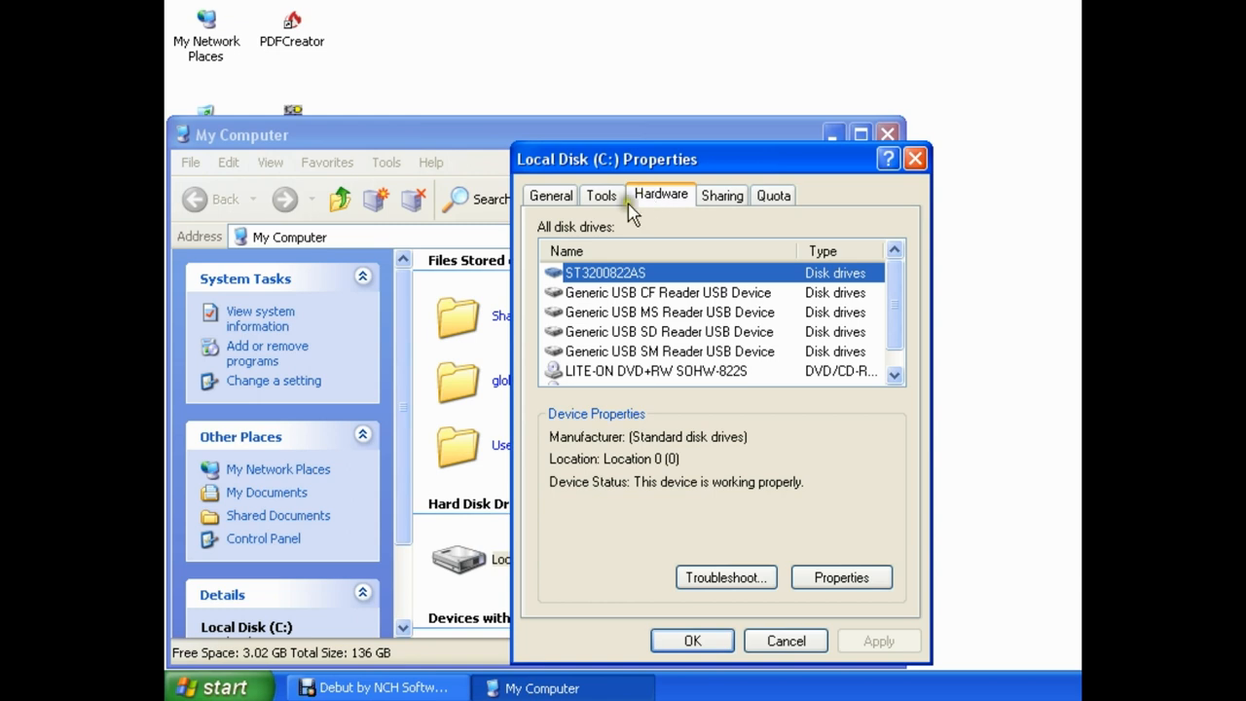
pyautogui.moveTo(618, 224)
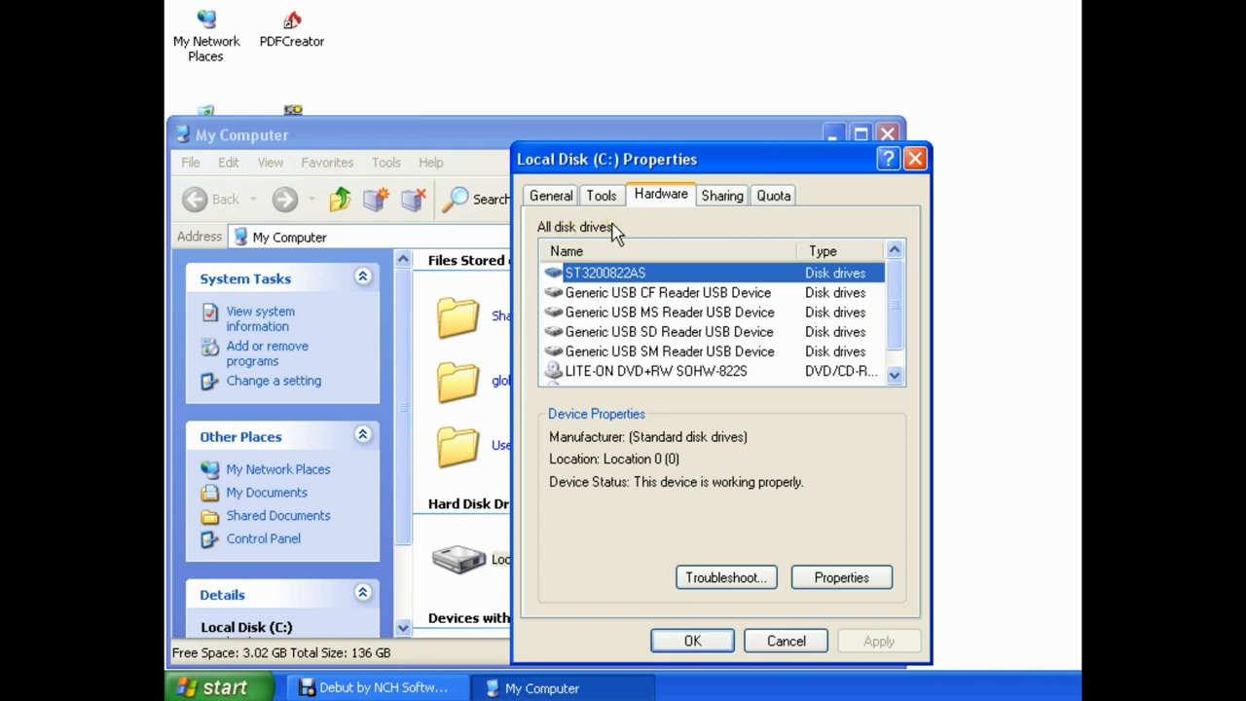
pyautogui.moveTo(569, 285)
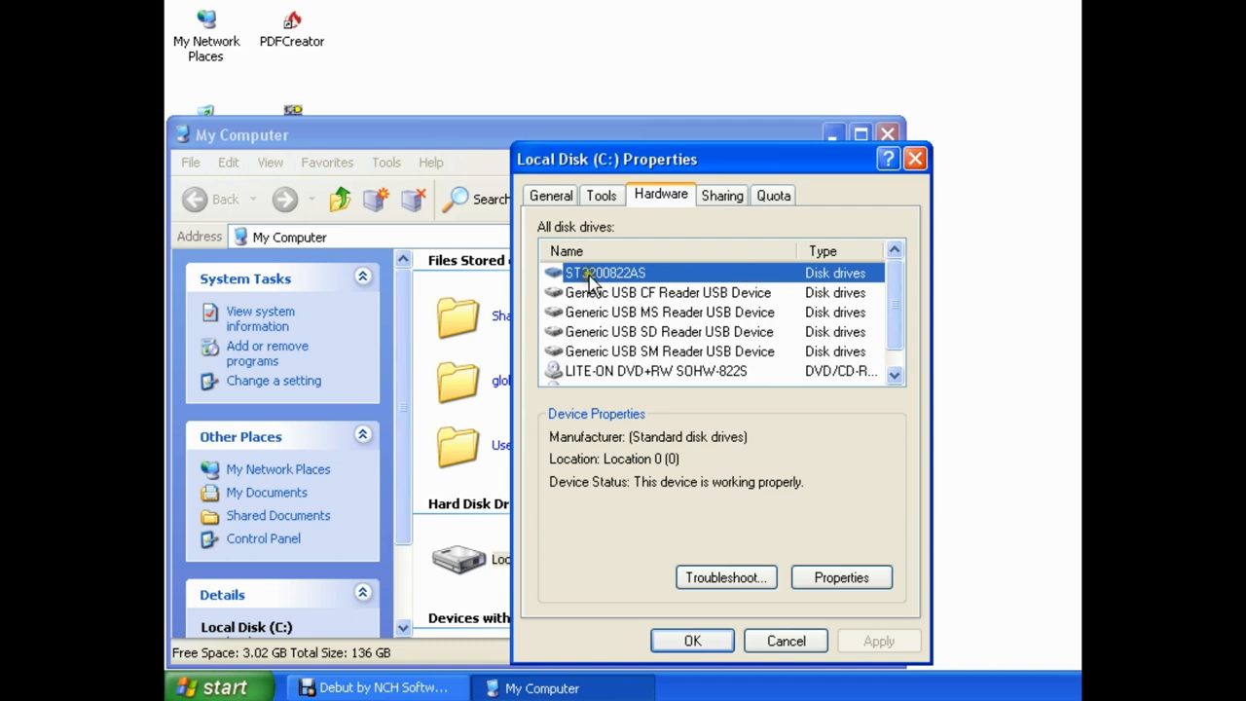
pyautogui.moveTo(584, 290)
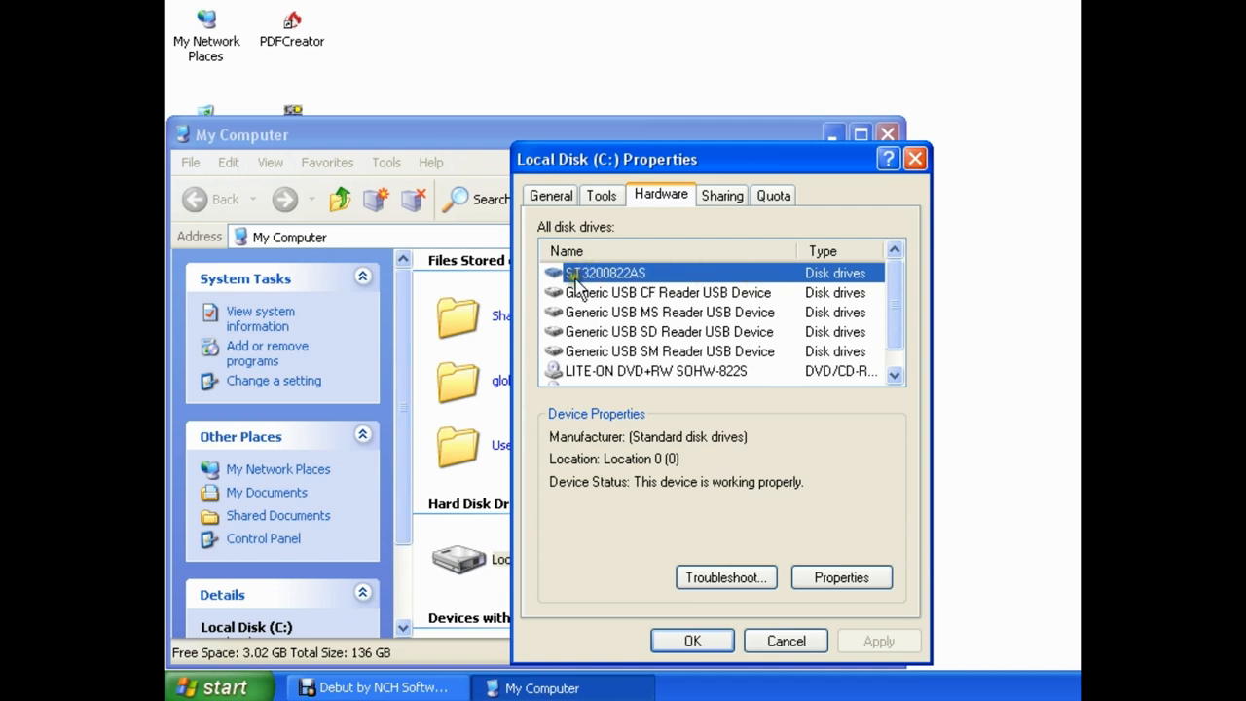
pyautogui.moveTo(615, 281)
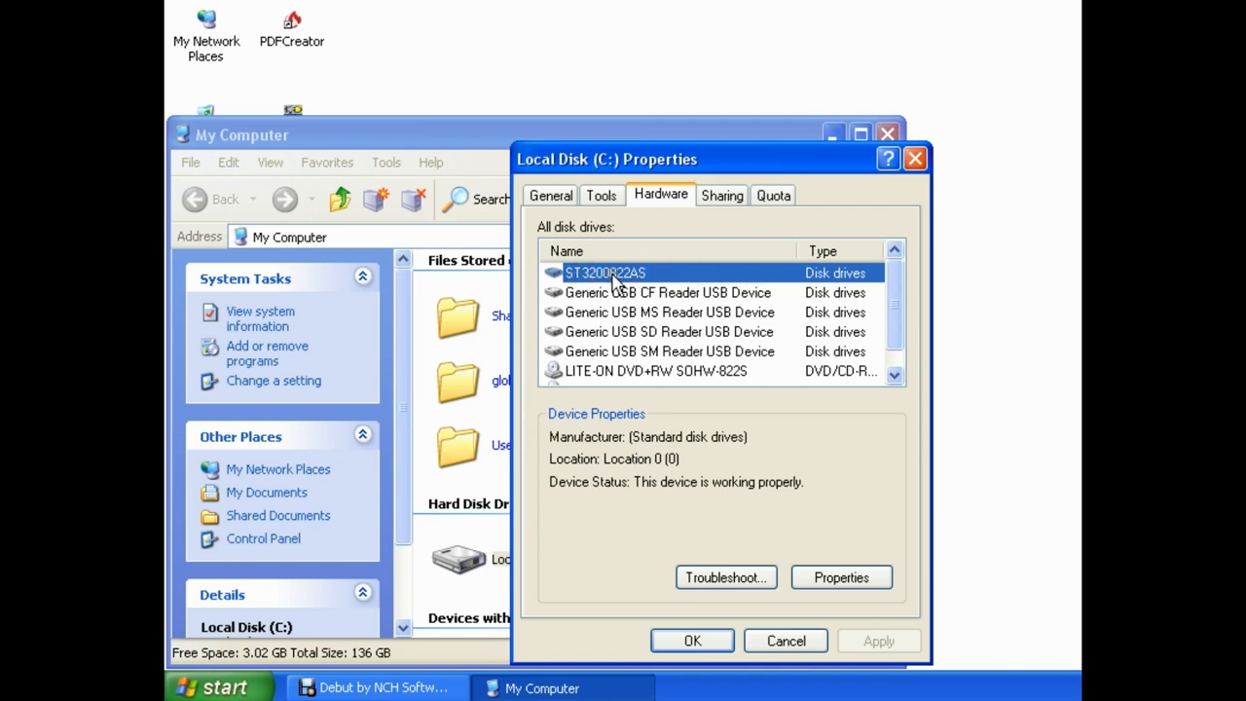
pyautogui.moveTo(587, 282)
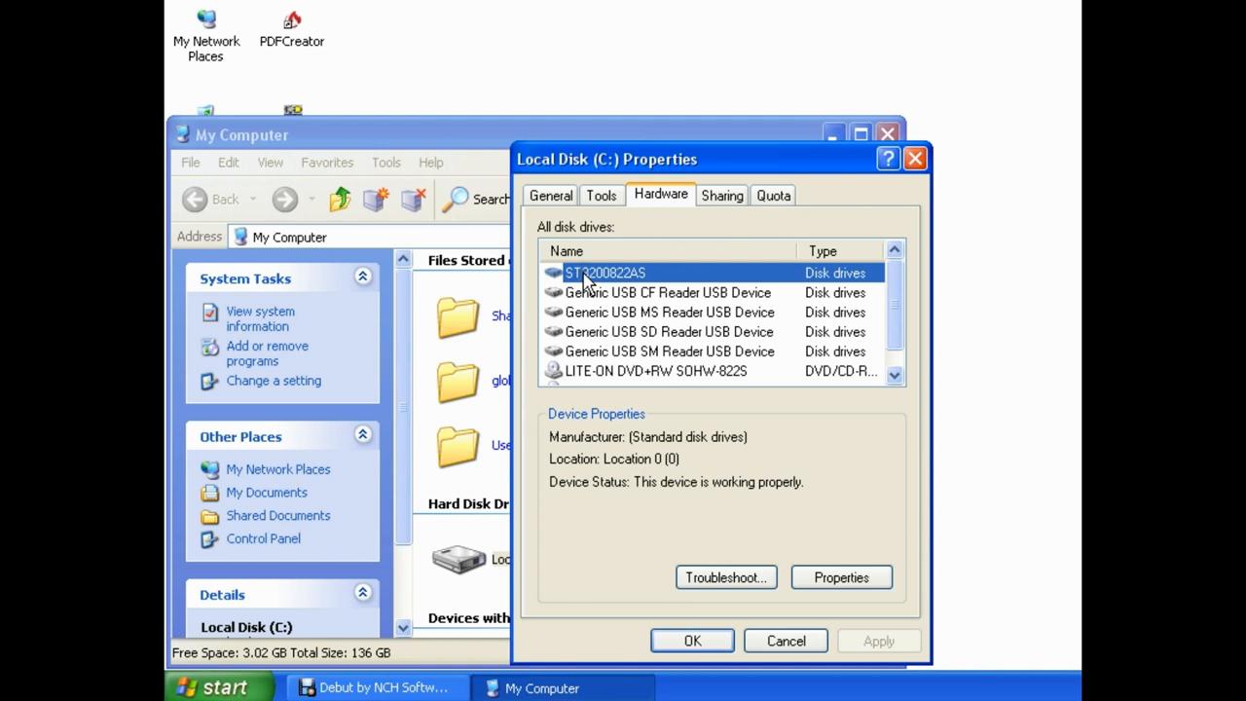
pyautogui.moveTo(781, 542)
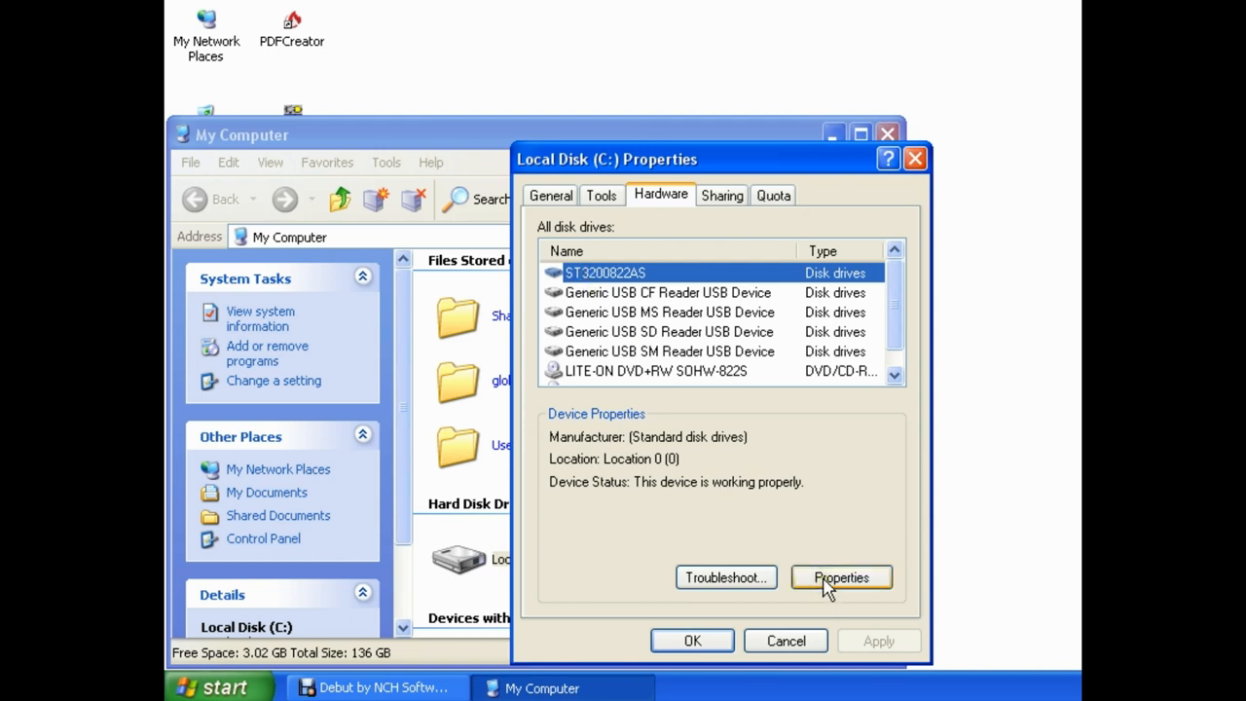
pyautogui.click(840, 577)
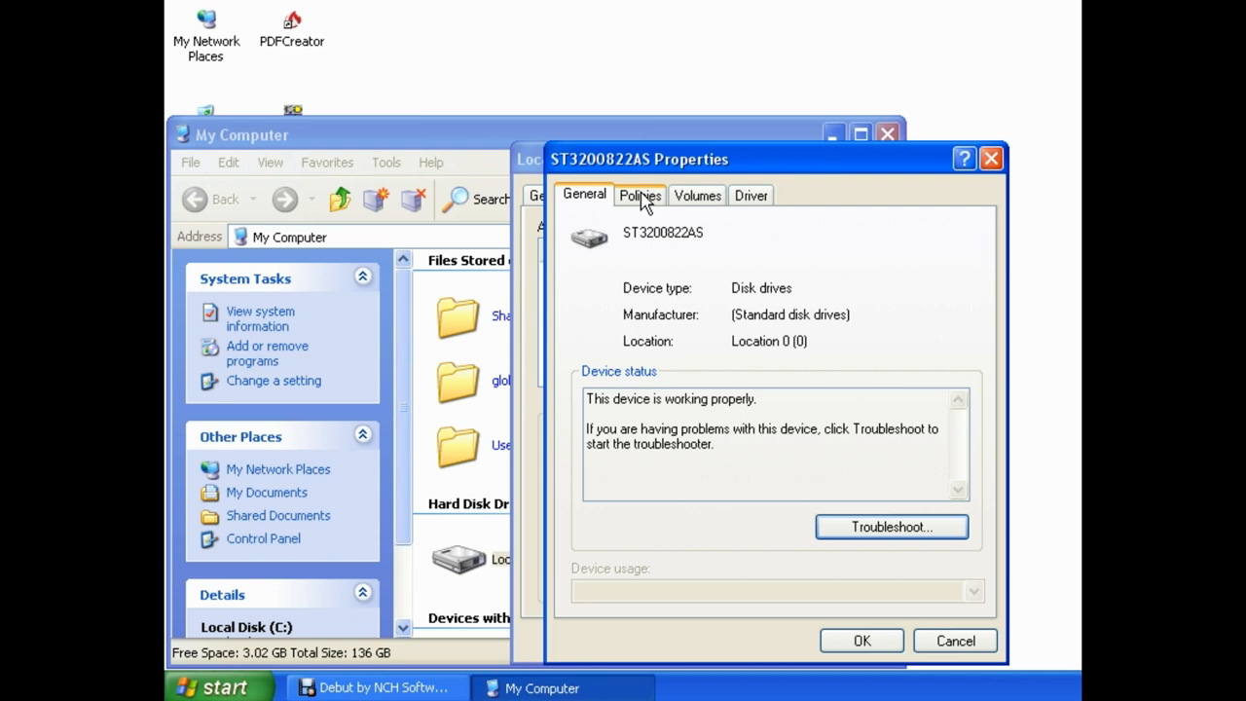
pyautogui.click(639, 195)
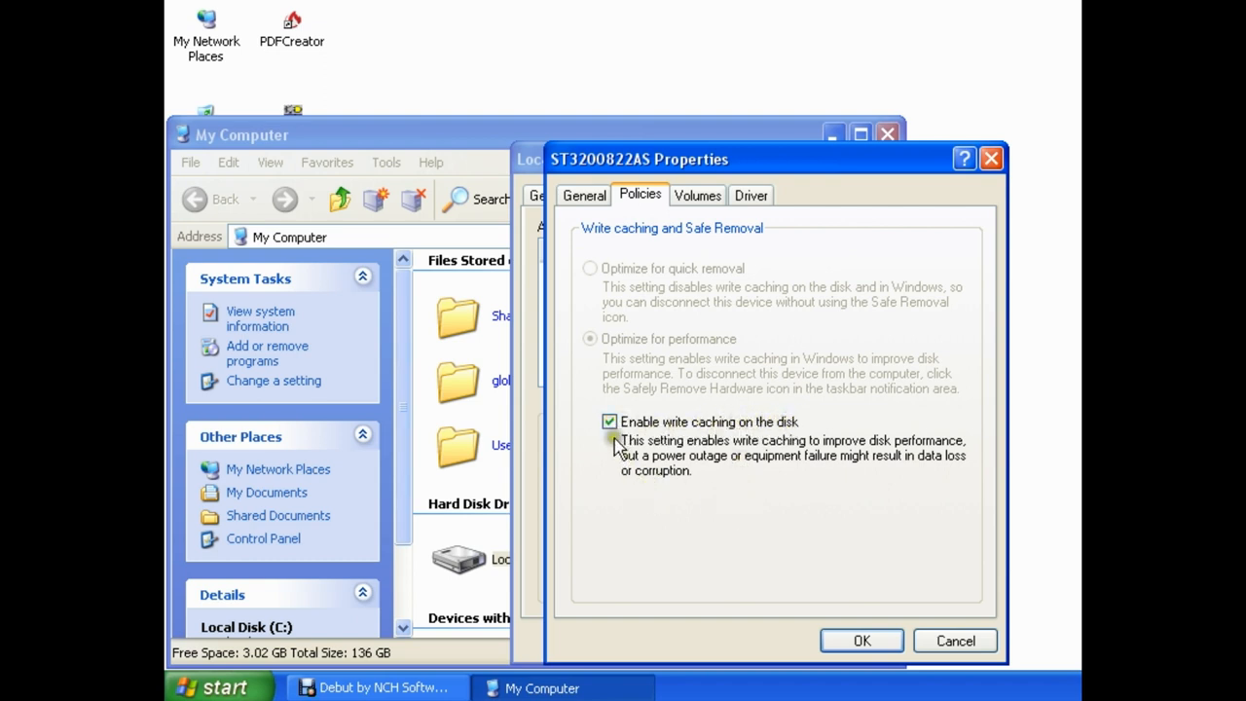
pyautogui.moveTo(720, 491)
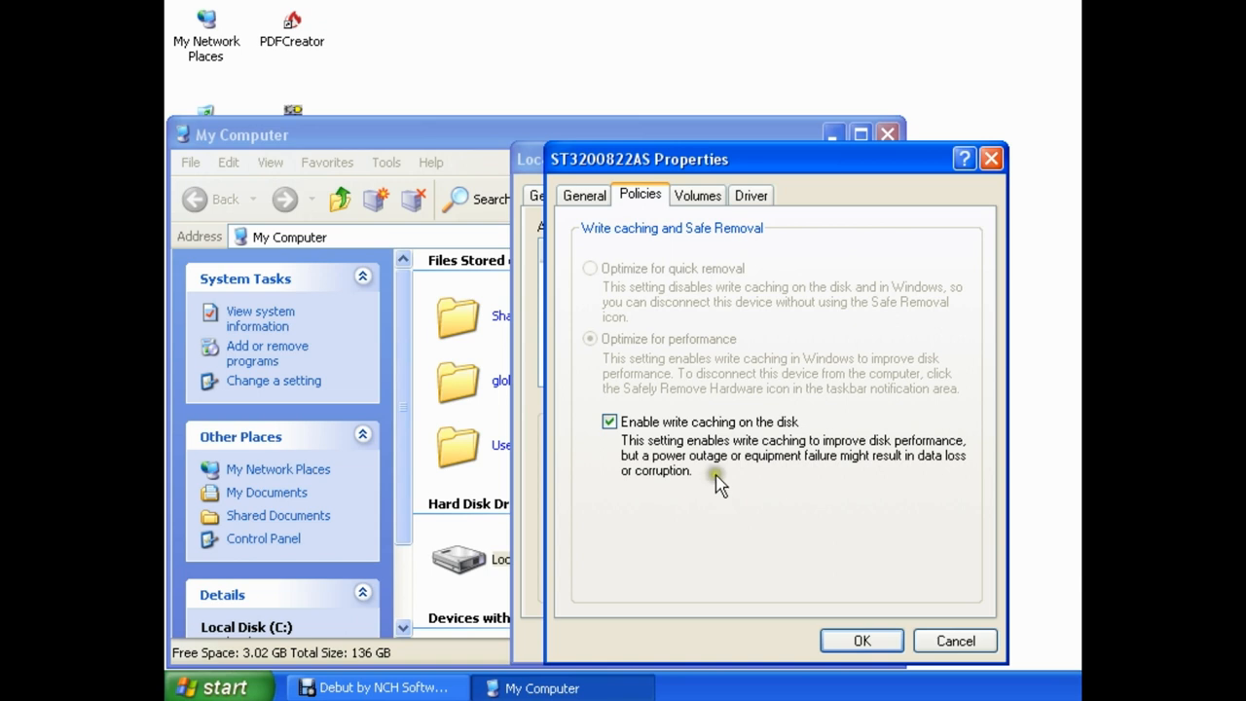
pyautogui.moveTo(632, 448)
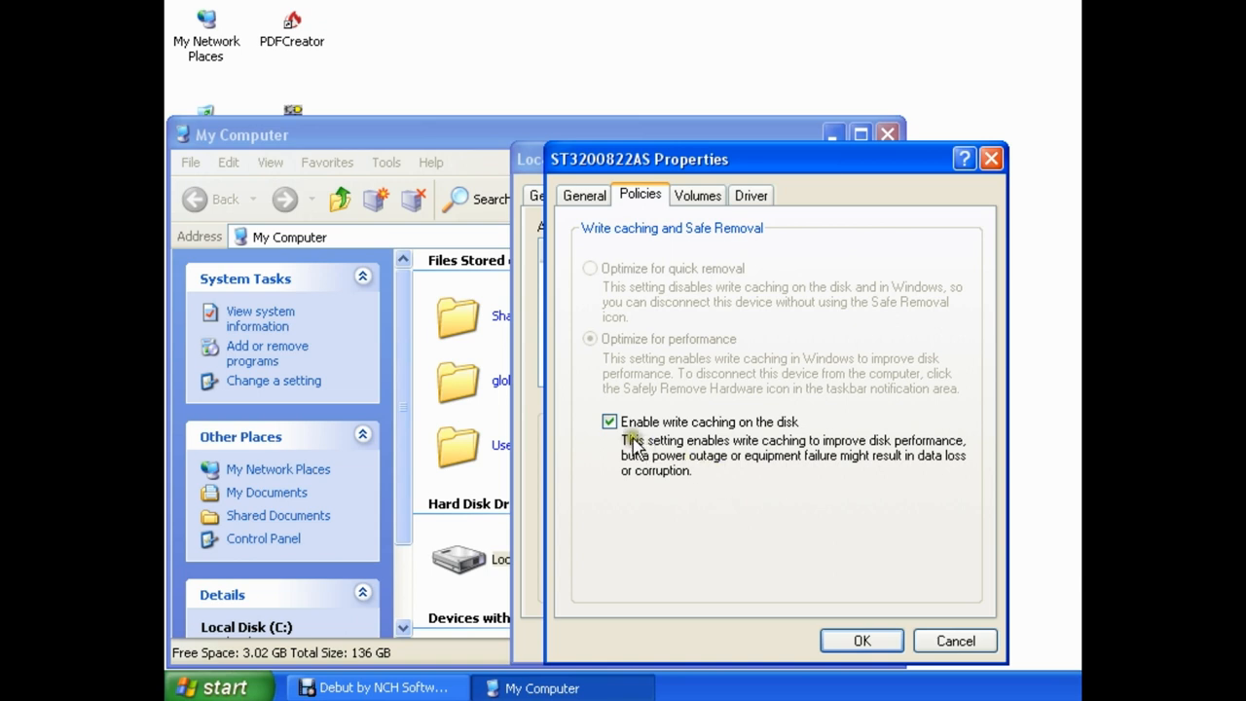
# - Uncheck 'Enable write caching on the disk' for ST3200822AS and close both dialogs with OK
pyautogui.click(609, 422)
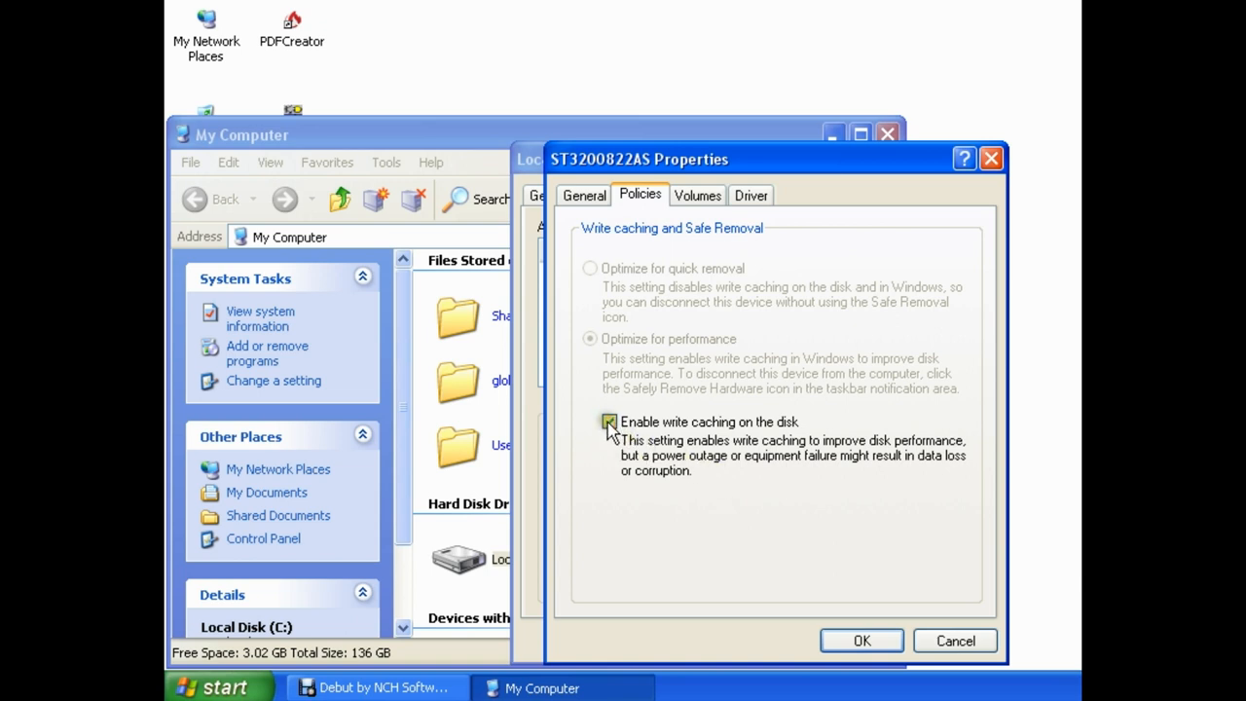
pyautogui.click(608, 421)
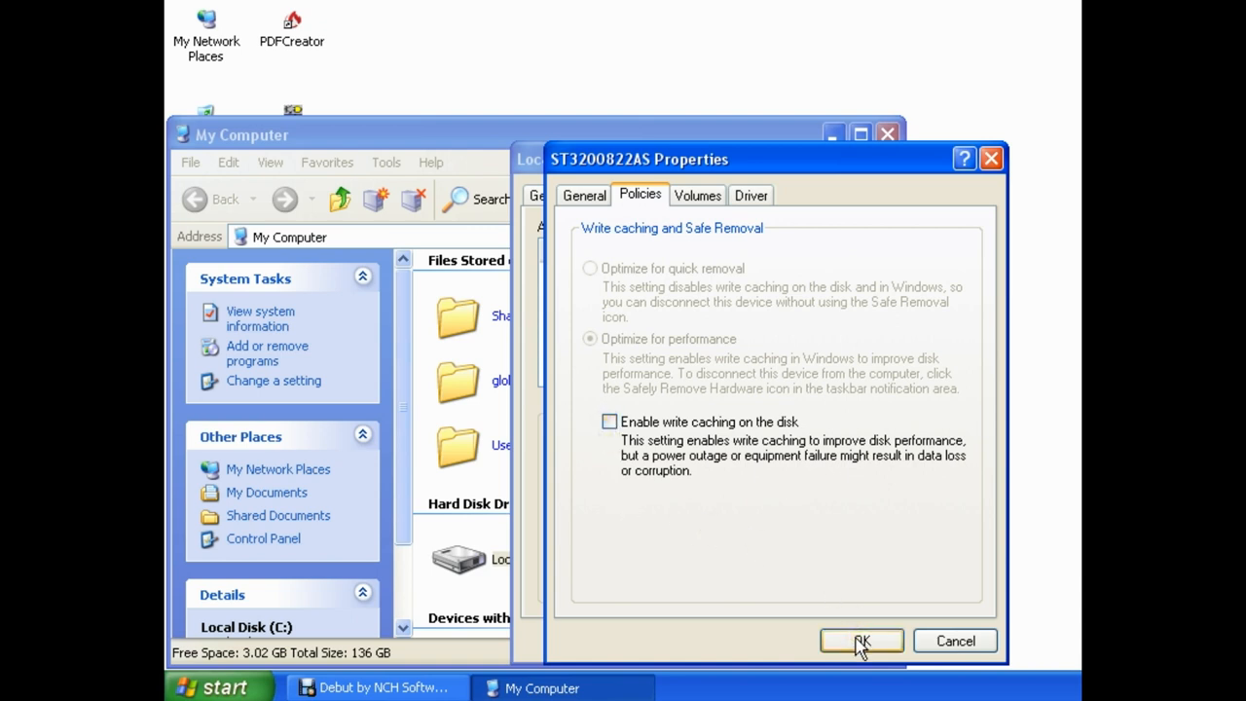
pyautogui.click(861, 641)
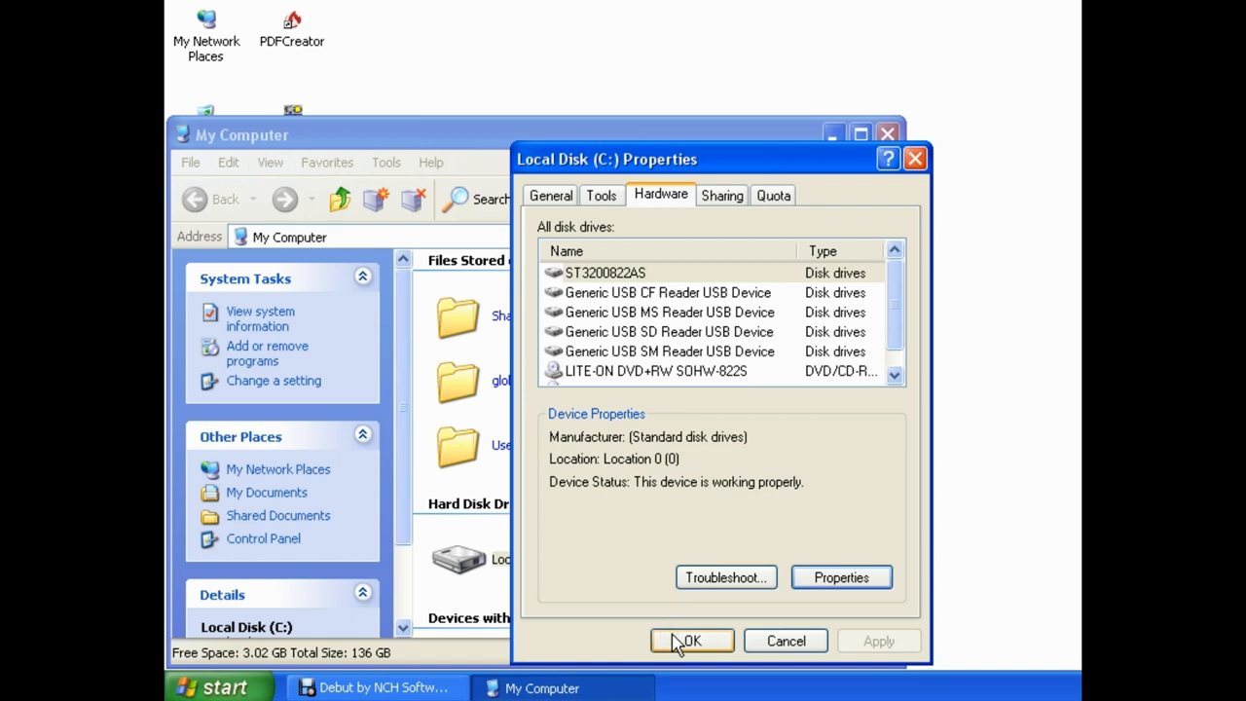
pyautogui.click(691, 640)
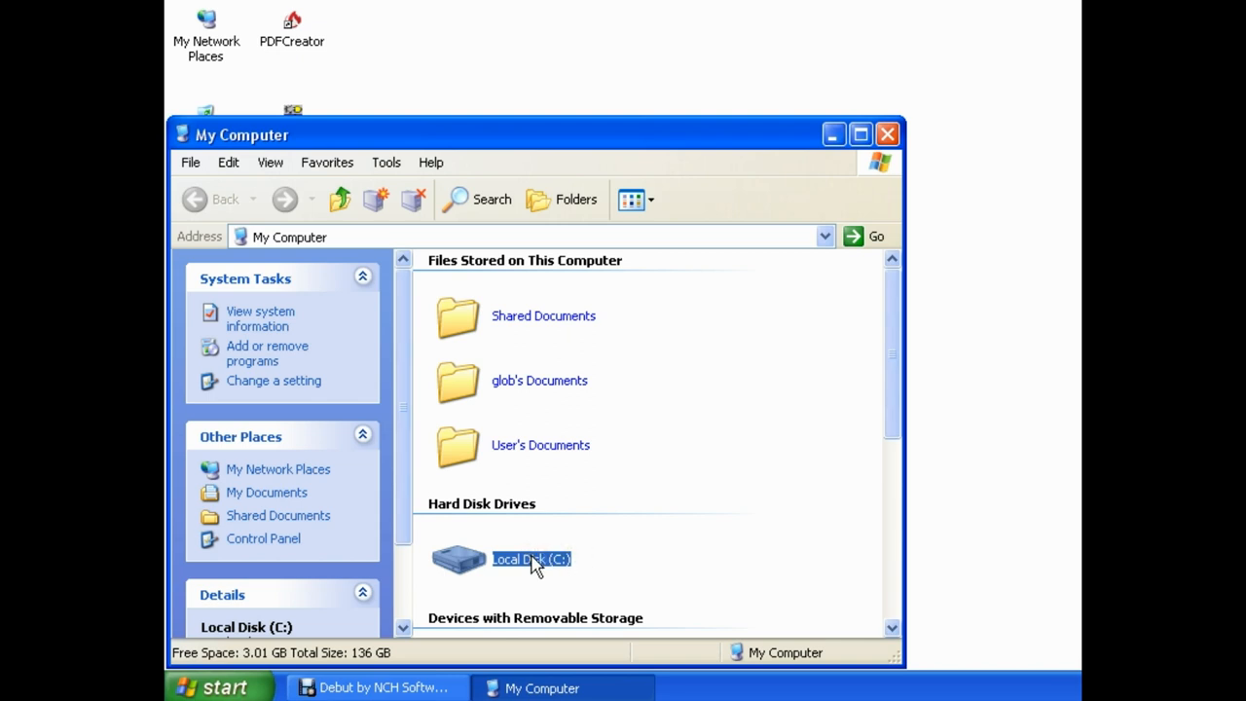
# - Reopen Local Disk (C:) Properties on its Hardware tab listing the disk drives
pyautogui.rightClick(530, 559)
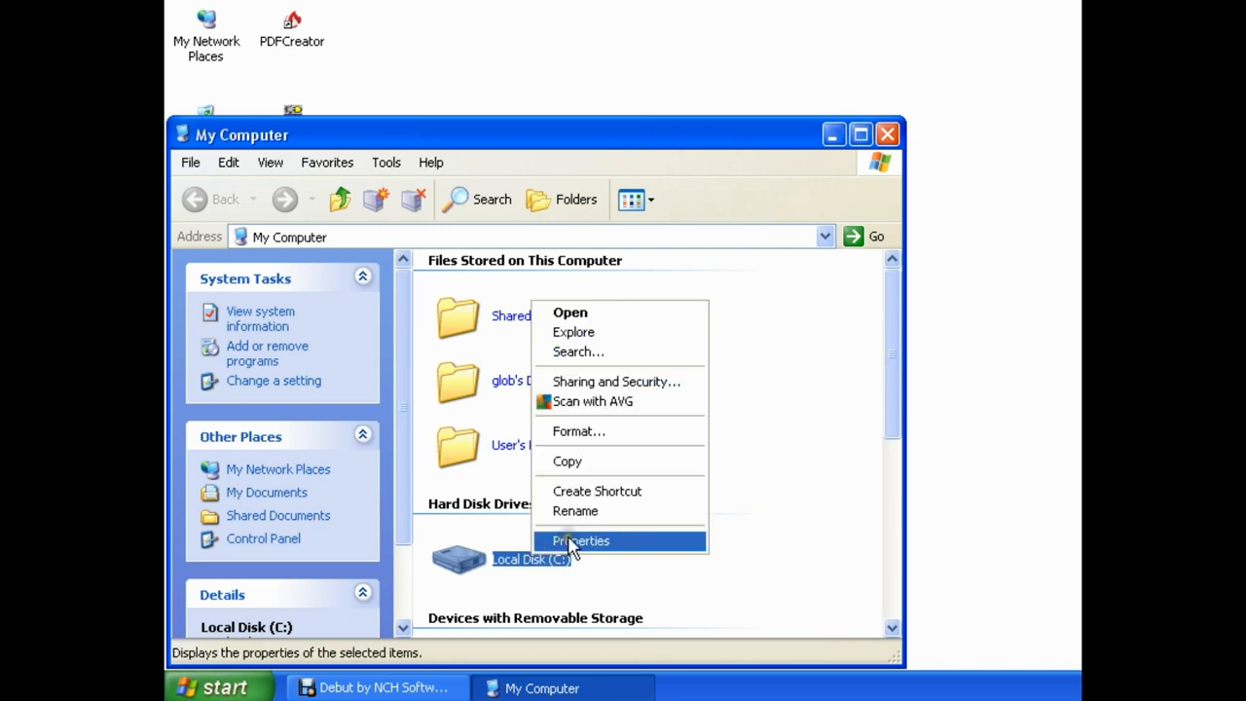
pyautogui.click(579, 540)
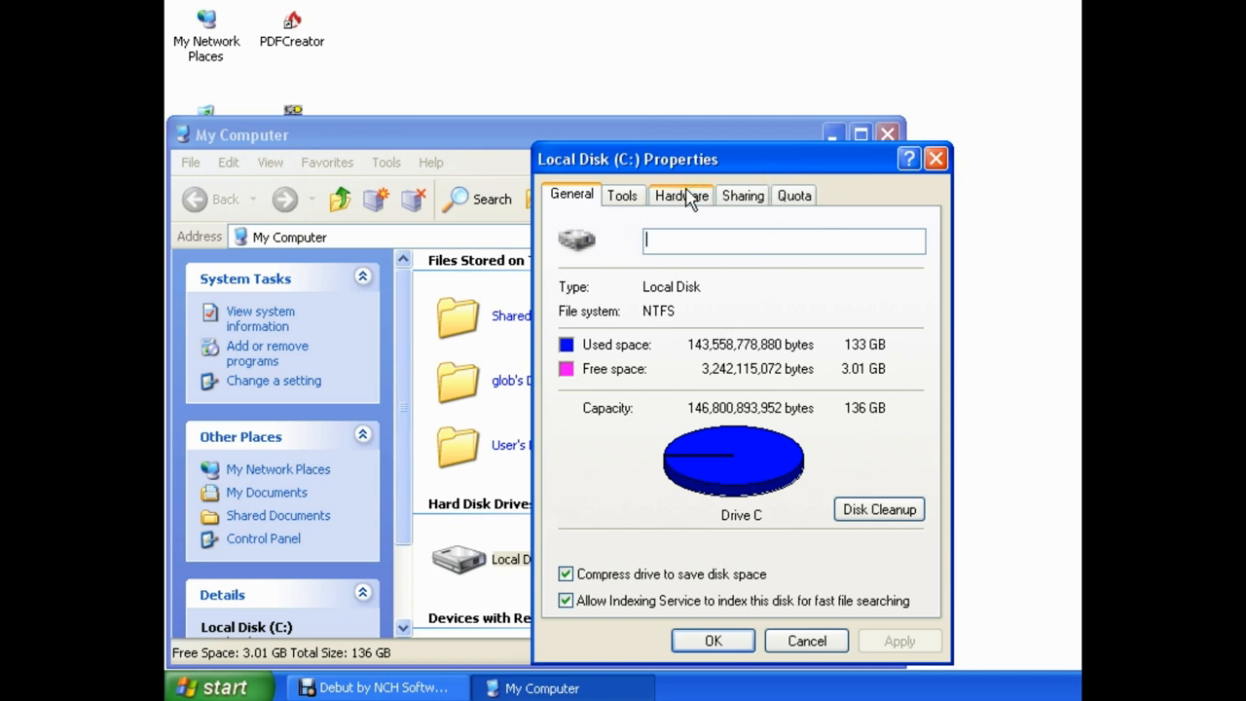
pyautogui.click(680, 195)
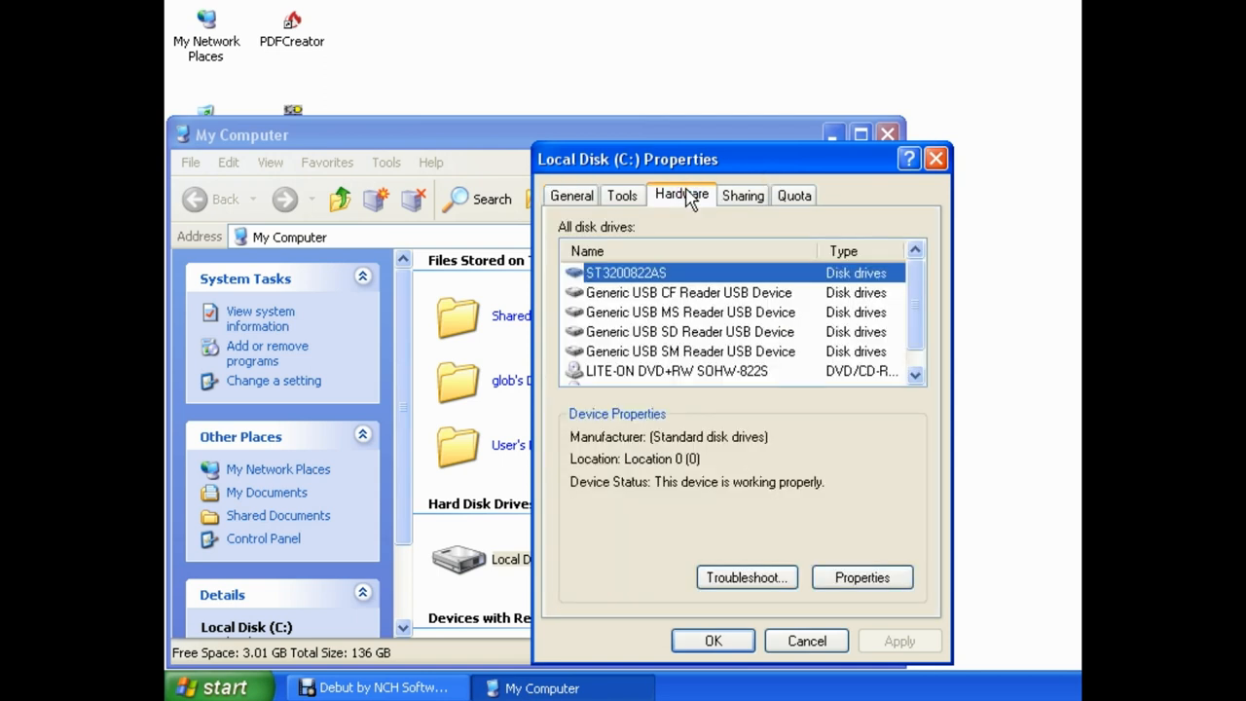
pyautogui.moveTo(740, 277)
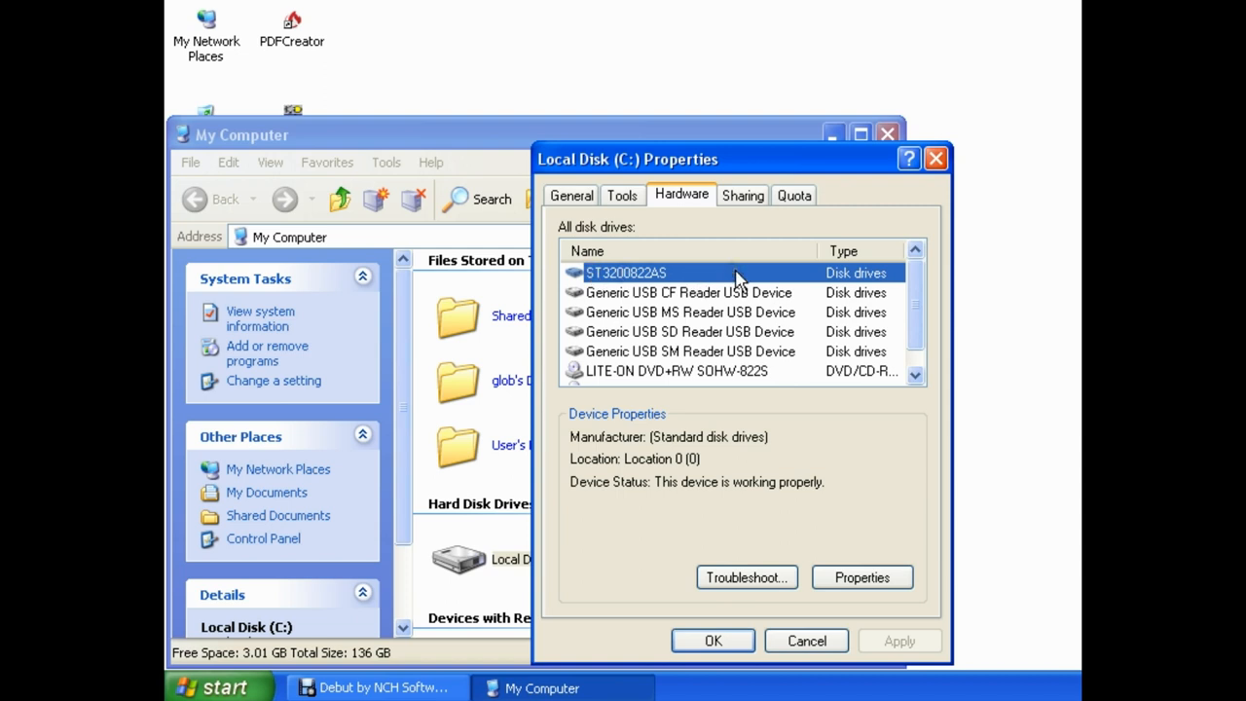
pyautogui.moveTo(613, 280)
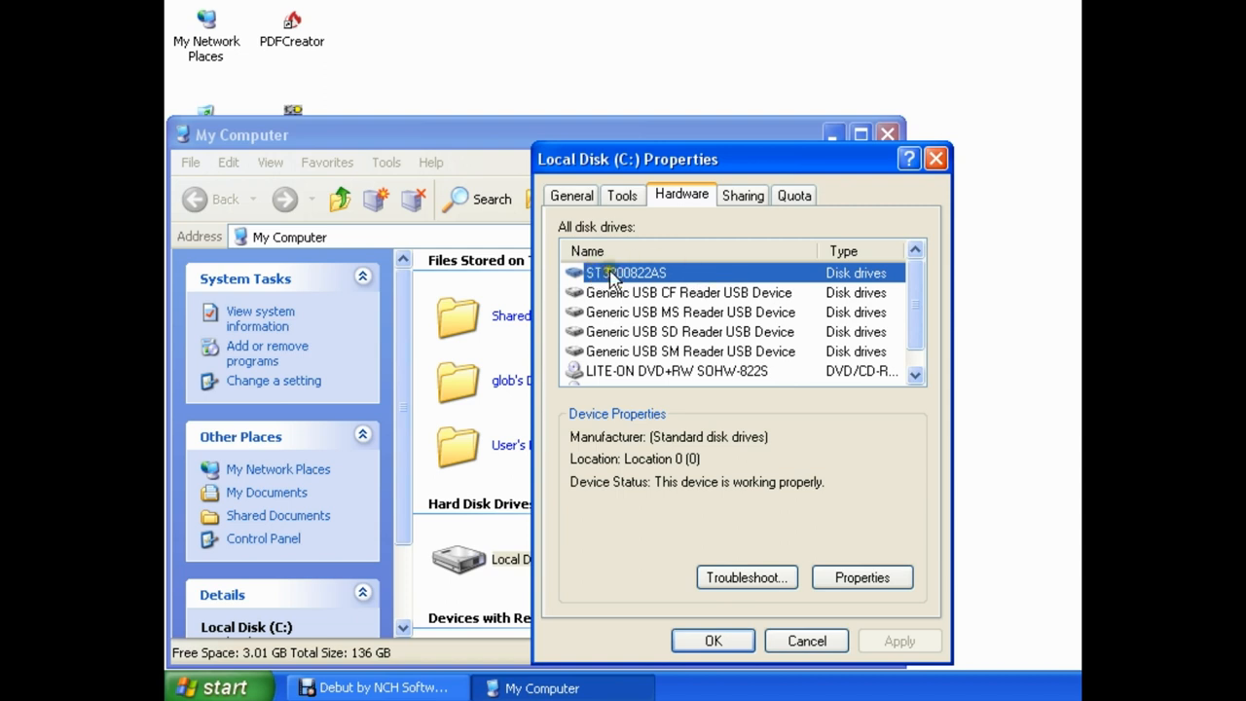
pyautogui.moveTo(637, 282)
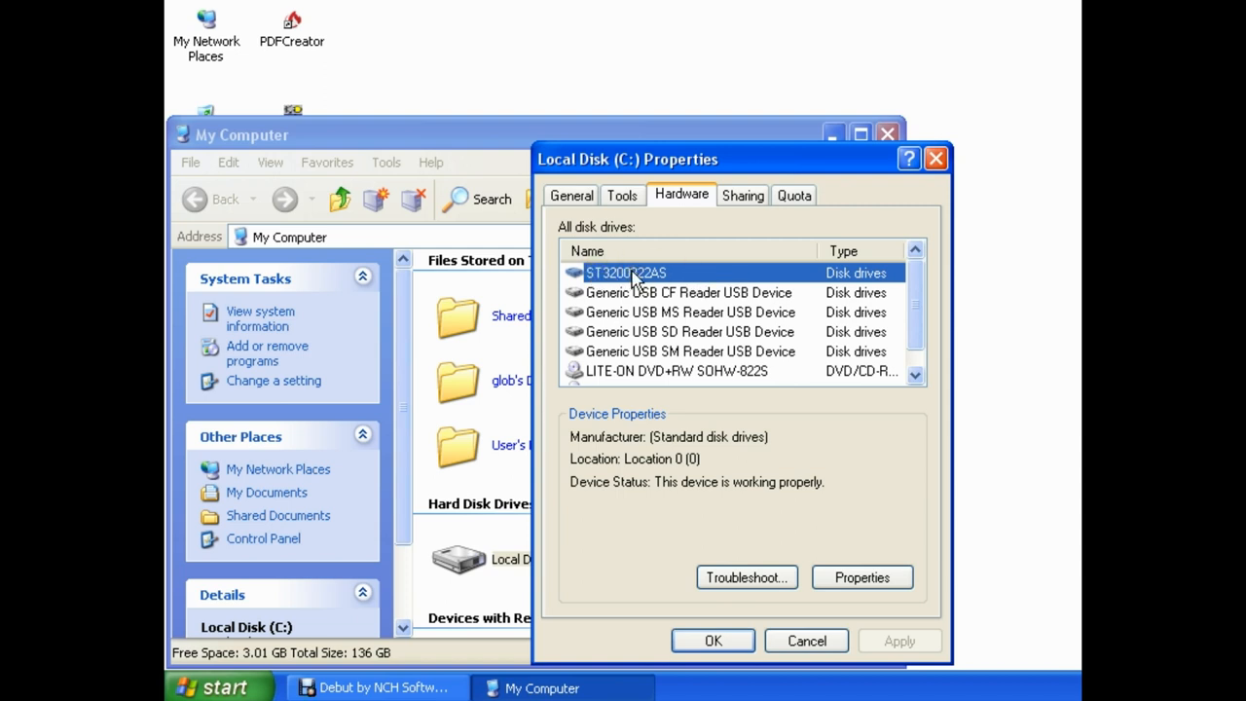
pyautogui.moveTo(861, 577)
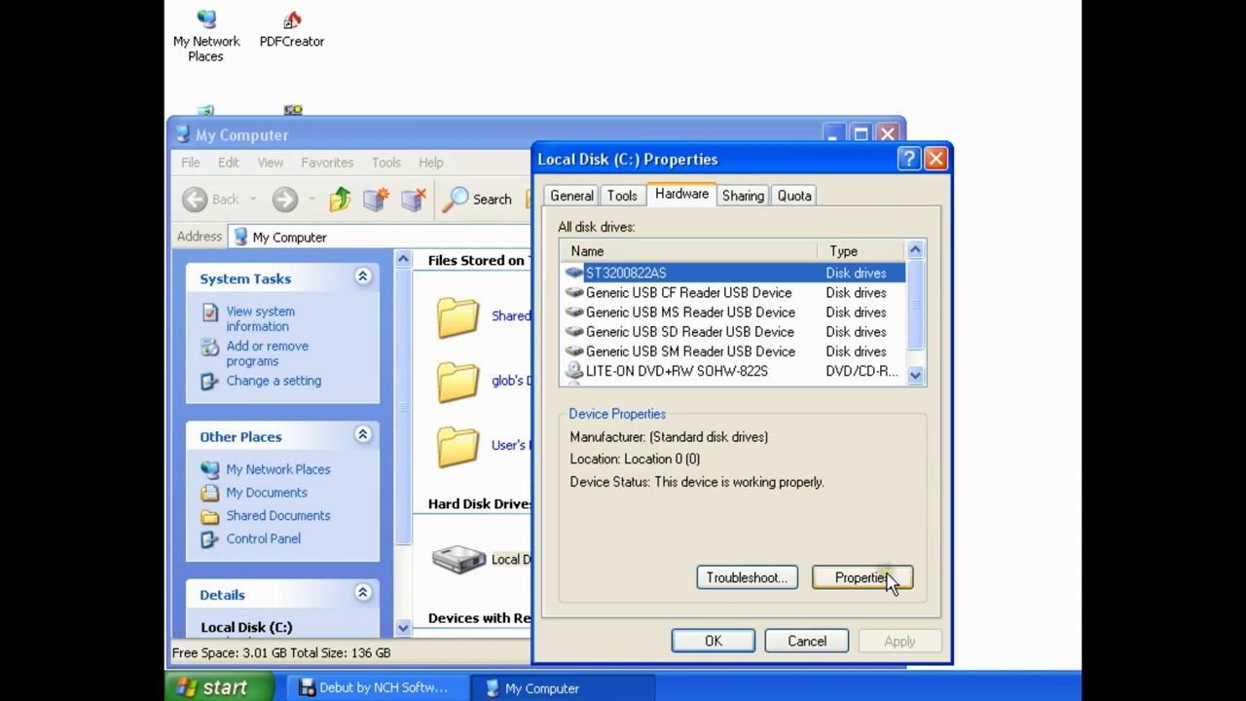
# - Open ST3200822AS Properties on the Policies tab to verify write caching is unchecked
pyautogui.click(860, 577)
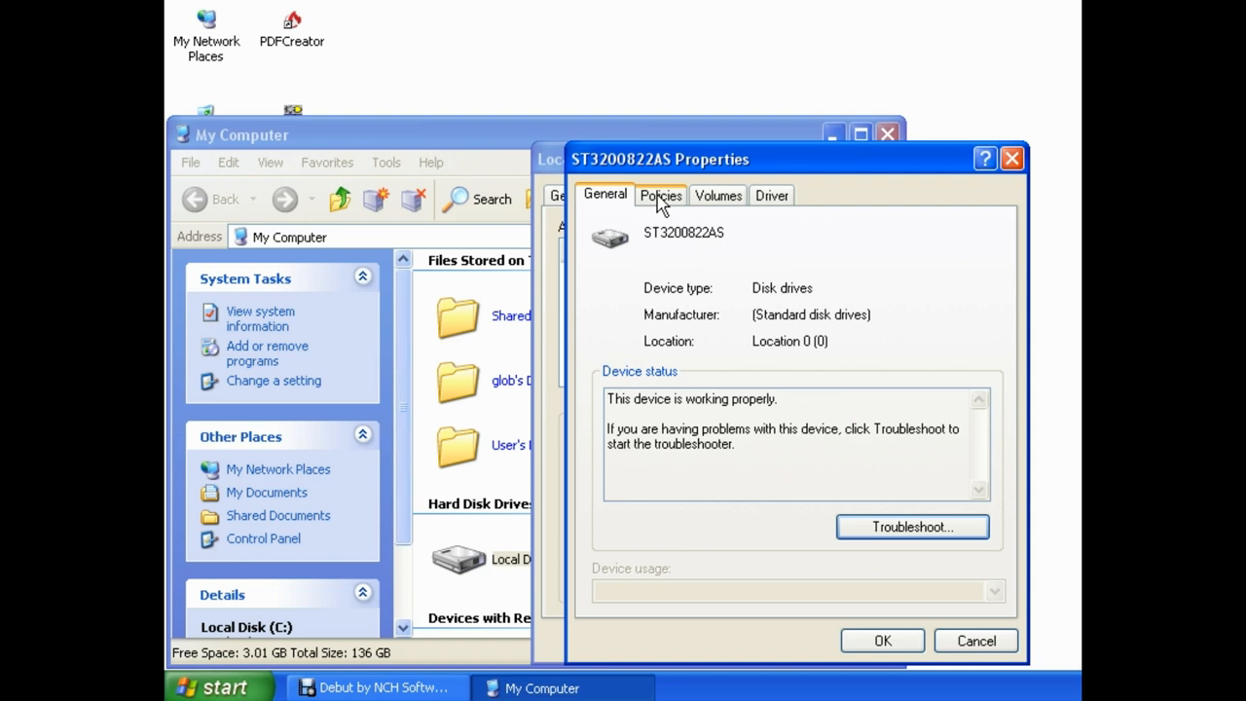
pyautogui.click(660, 194)
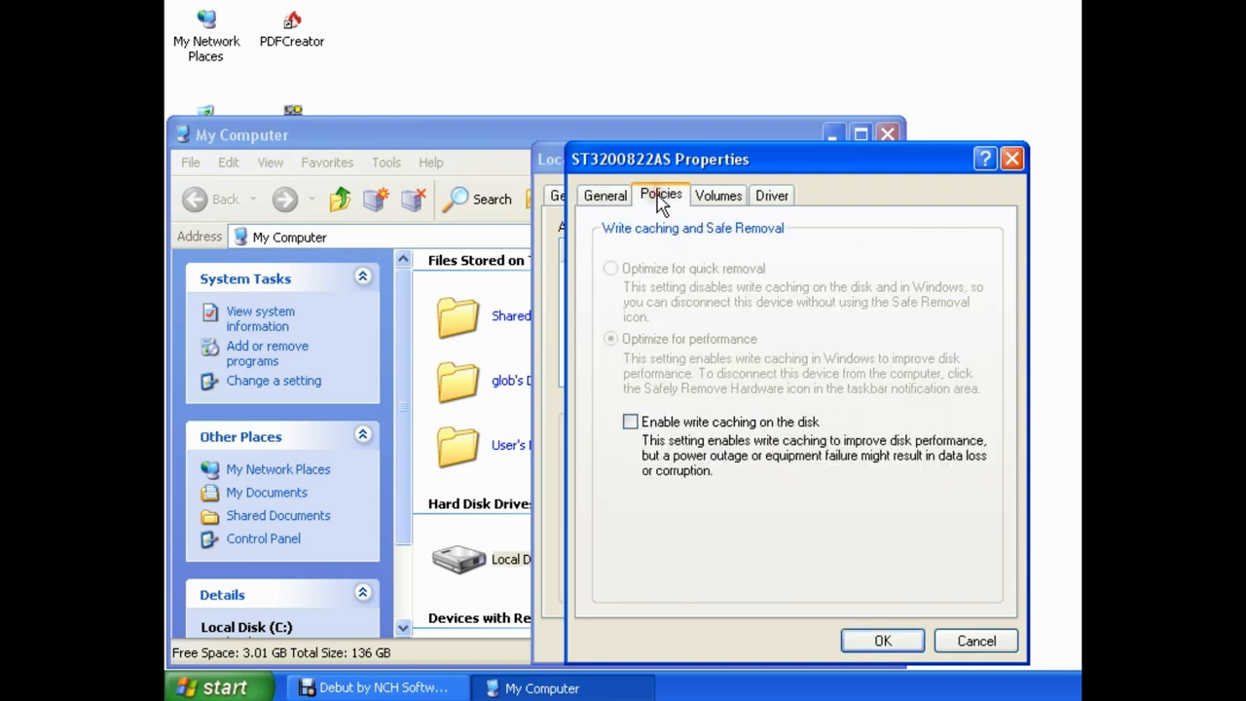
pyautogui.moveTo(601, 458)
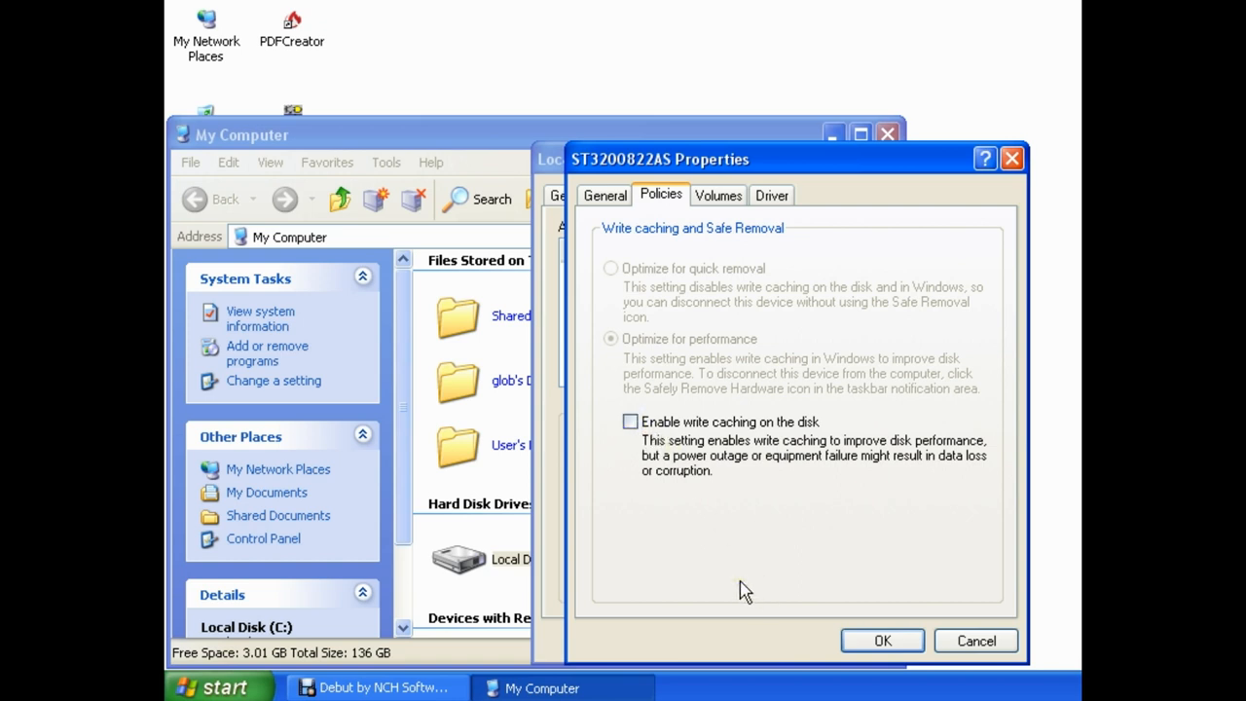
pyautogui.moveTo(970, 589)
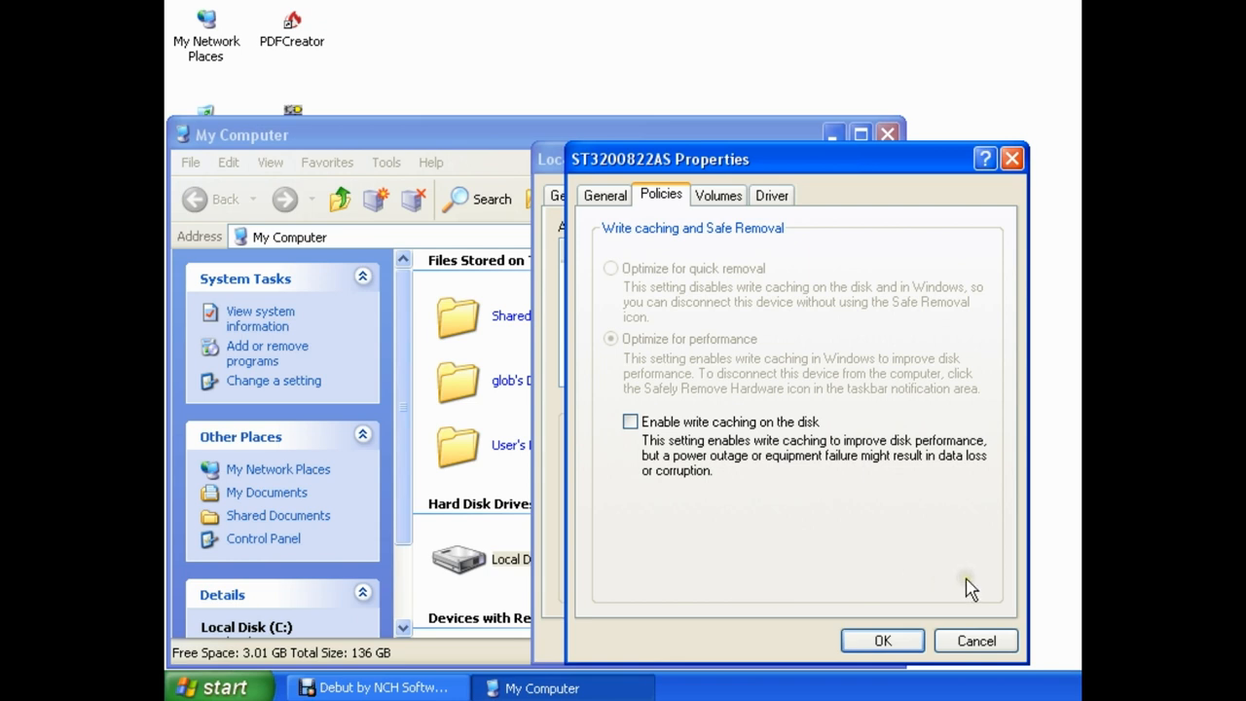